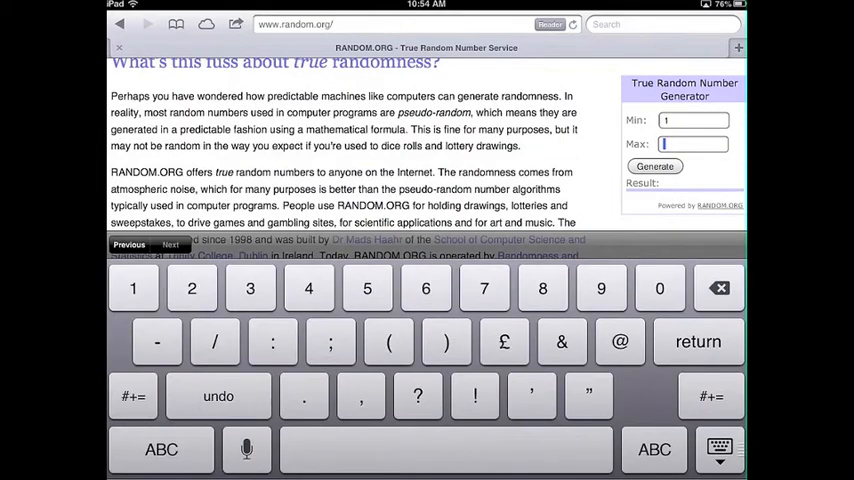
Step: Enter 70 as the Max value in RANDOM.ORG's generator, keeping Min at 1
{"action": "type", "text": "70"}
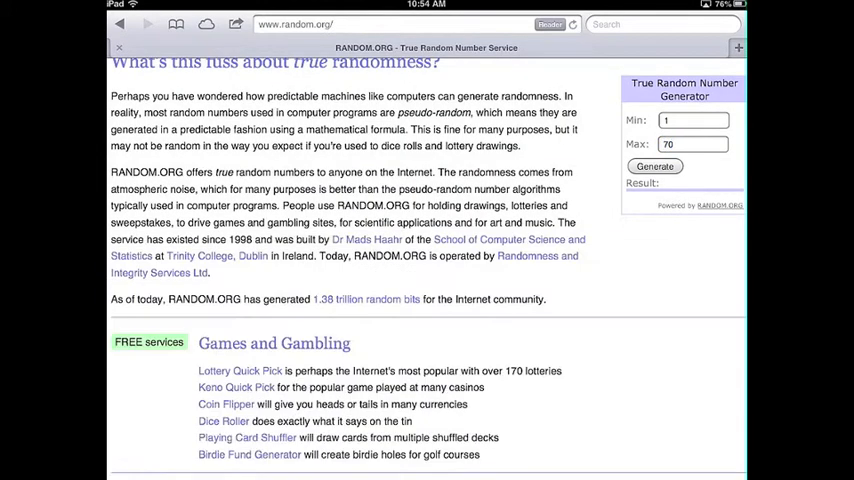
{"action": "left_click", "coordinate": [654, 166]}
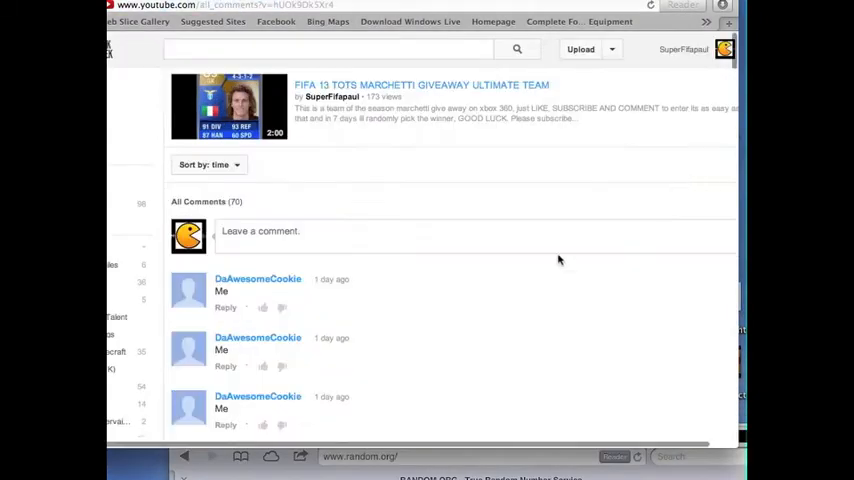
Step: Scroll down to the last of the 70 giveaway comments, then back up counting entries
{"action": "scroll", "scroll_direction": "down", "scroll_amount": 3}
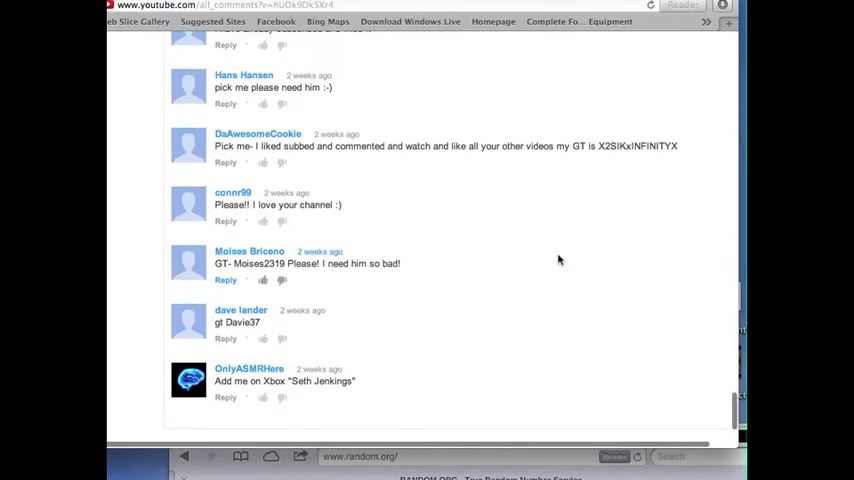
{"action": "scroll", "scroll_direction": "up", "scroll_amount": 3}
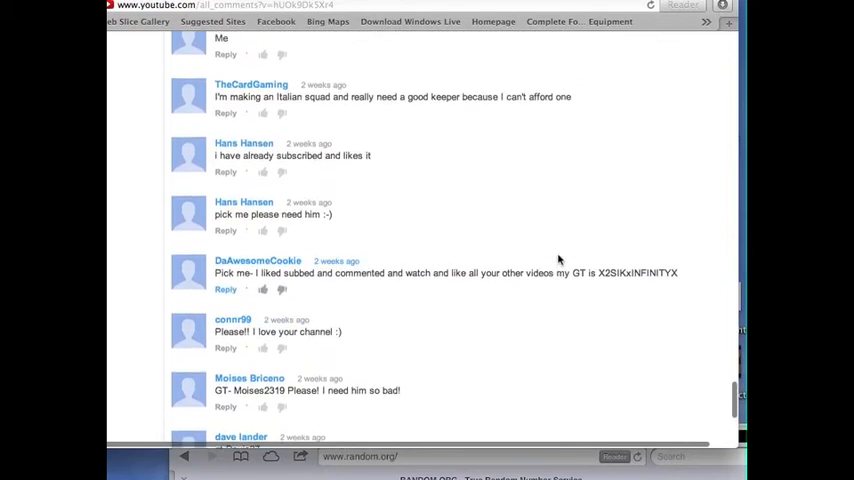
{"action": "scroll", "scroll_direction": "up", "scroll_amount": 3}
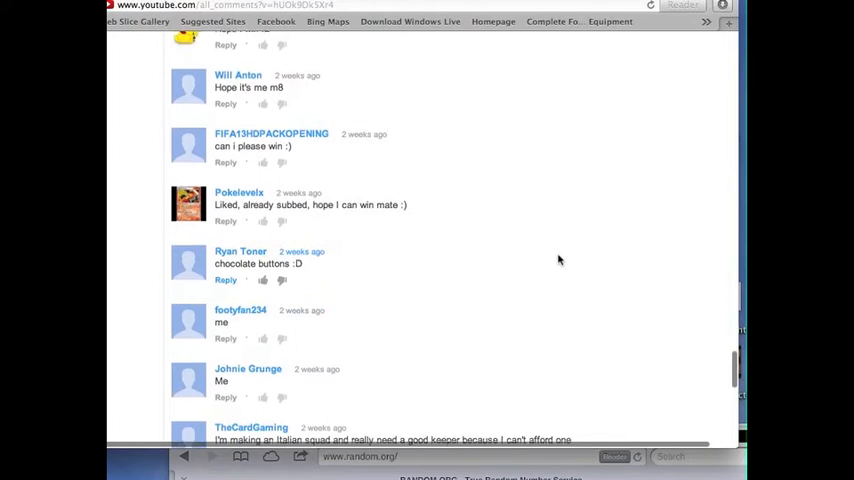
{"action": "scroll", "scroll_direction": "up", "scroll_amount": 3}
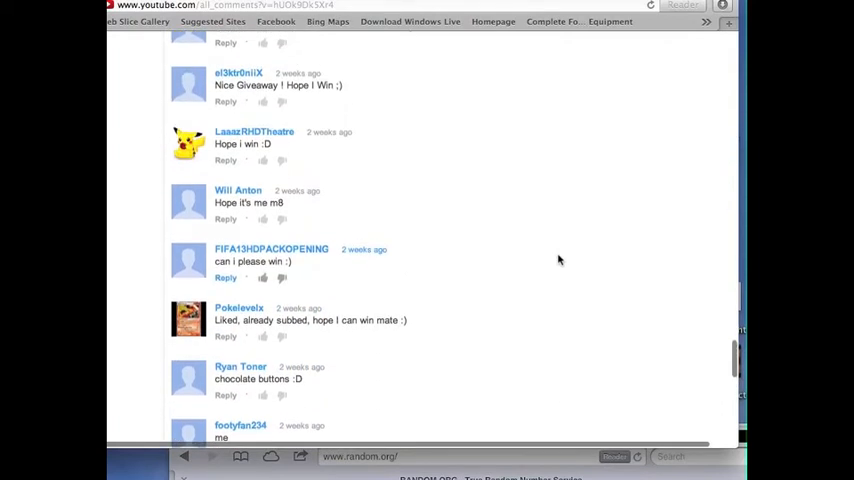
{"action": "scroll", "scroll_direction": "up", "scroll_amount": 3}
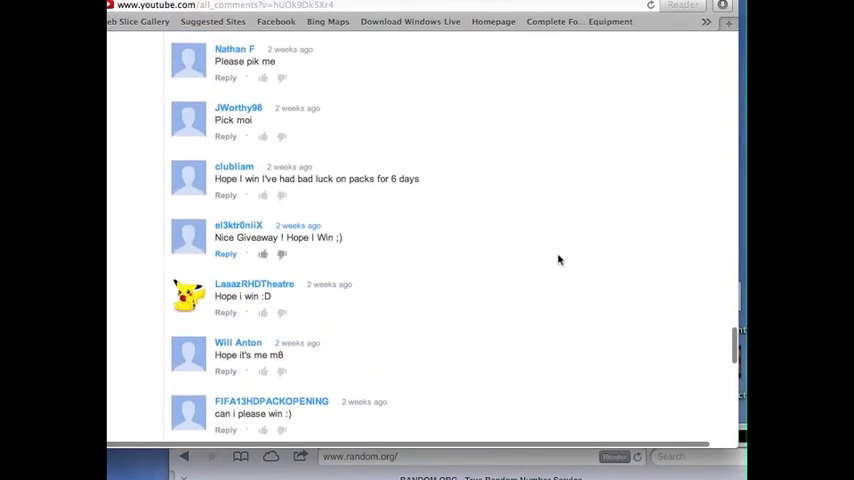
{"action": "scroll", "scroll_direction": "up", "scroll_amount": 3}
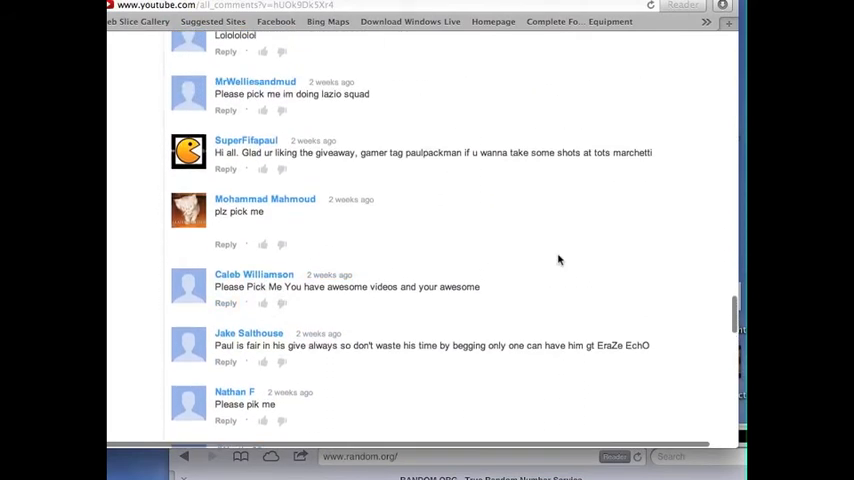
{"action": "scroll", "scroll_direction": "up", "scroll_amount": 3}
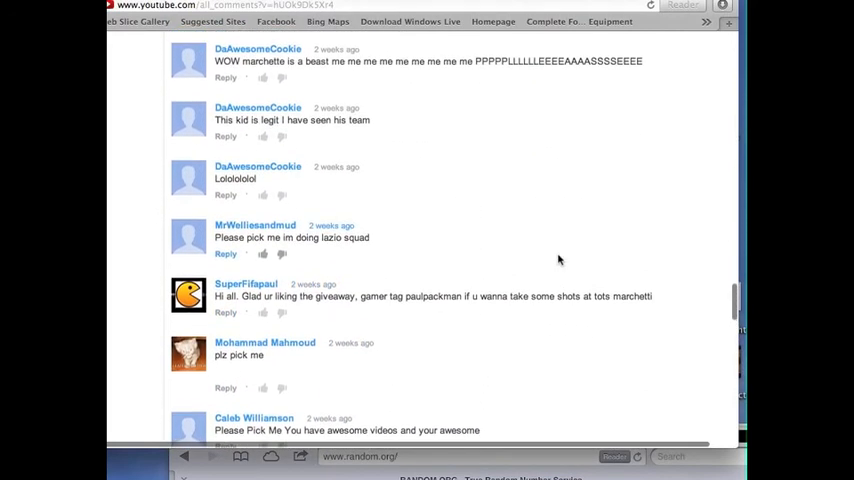
{"action": "scroll", "scroll_direction": "up", "scroll_amount": 3}
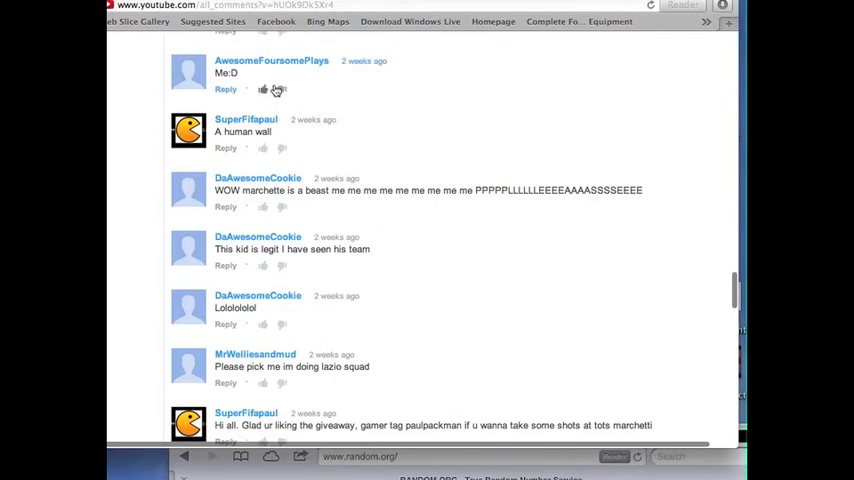
{"action": "mouse_move", "coordinate": [285, 79]}
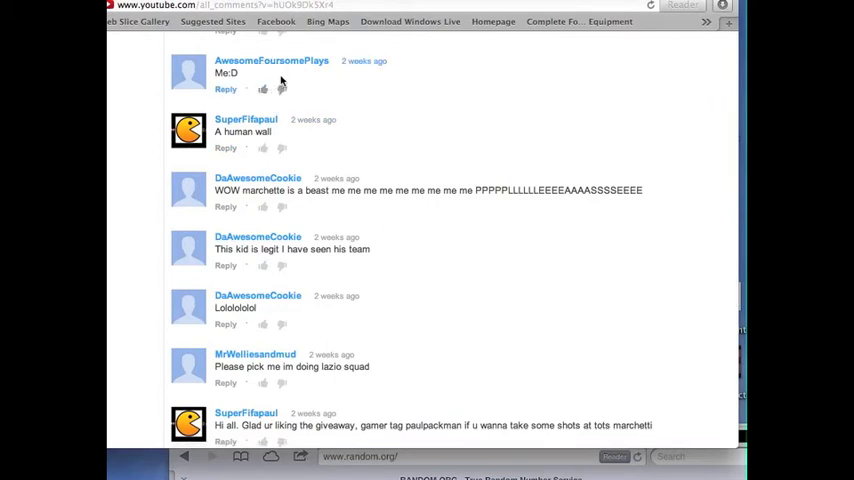
{"action": "mouse_move", "coordinate": [336, 71]}
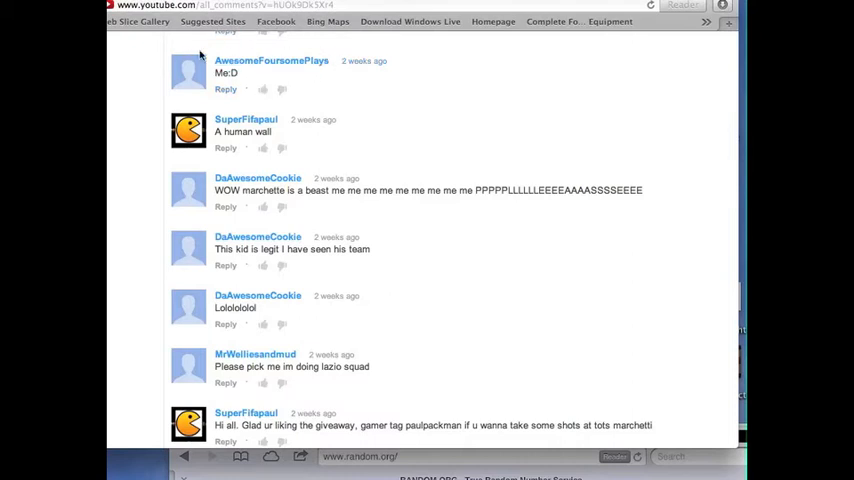
{"action": "mouse_move", "coordinate": [258, 78]}
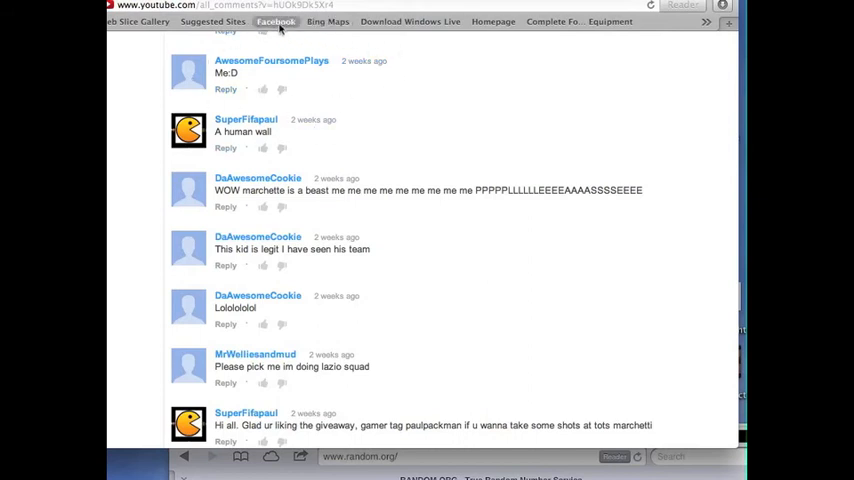
{"action": "mouse_move", "coordinate": [252, 43]}
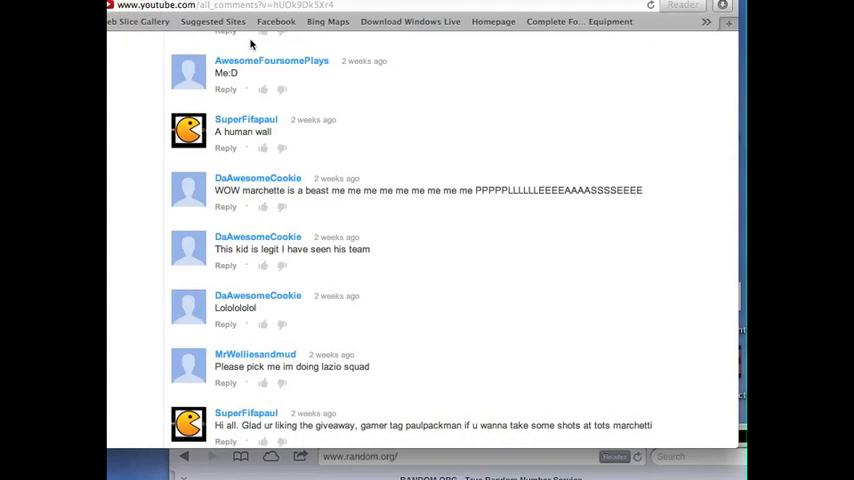
{"action": "mouse_move", "coordinate": [253, 44]}
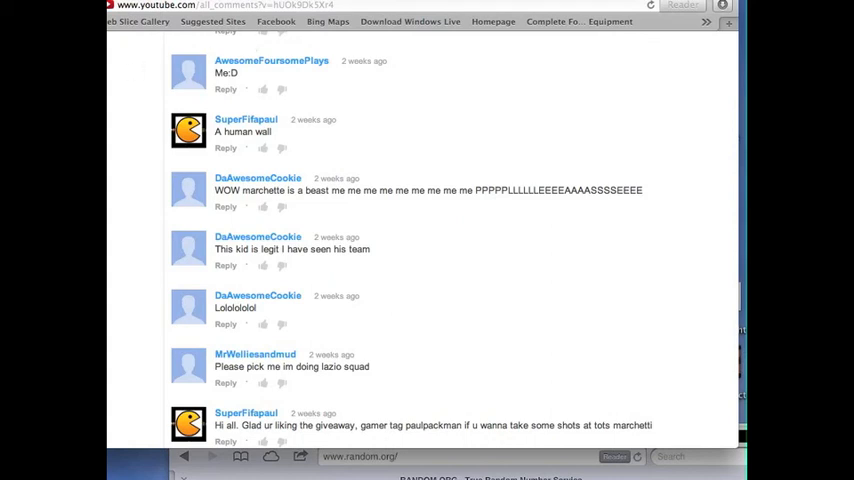